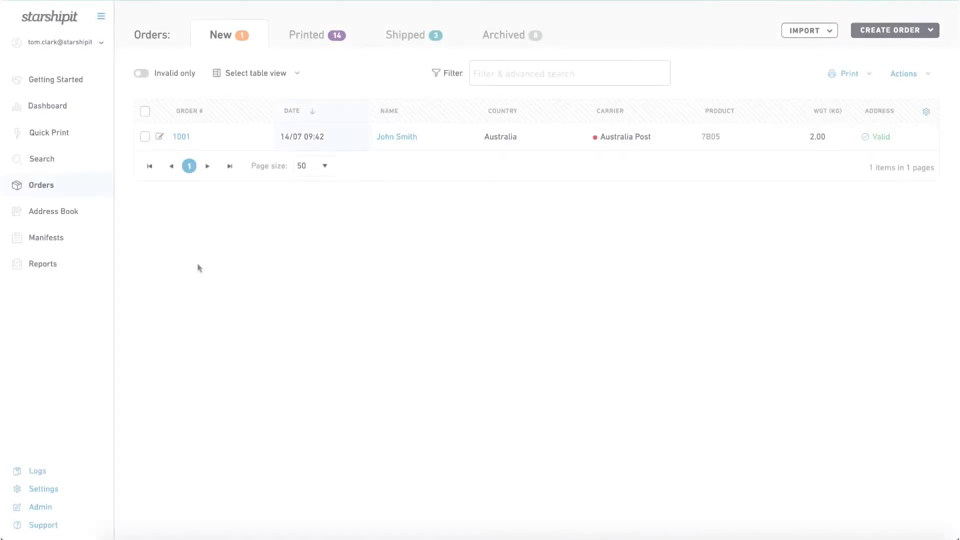
# Add a new integration from Settings > Integrations, choosing Shopify as the eCommerce platform
pyautogui.click(43, 489)
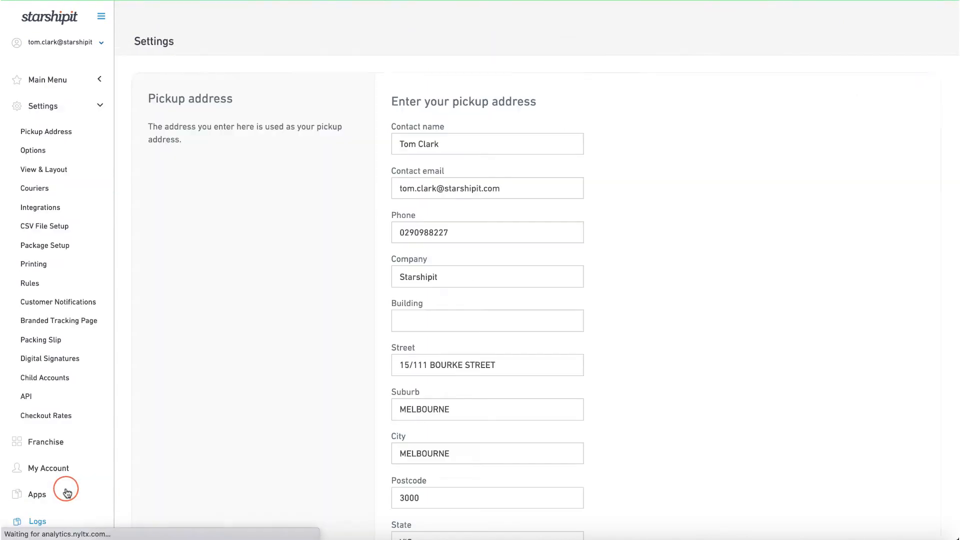
pyautogui.click(40, 207)
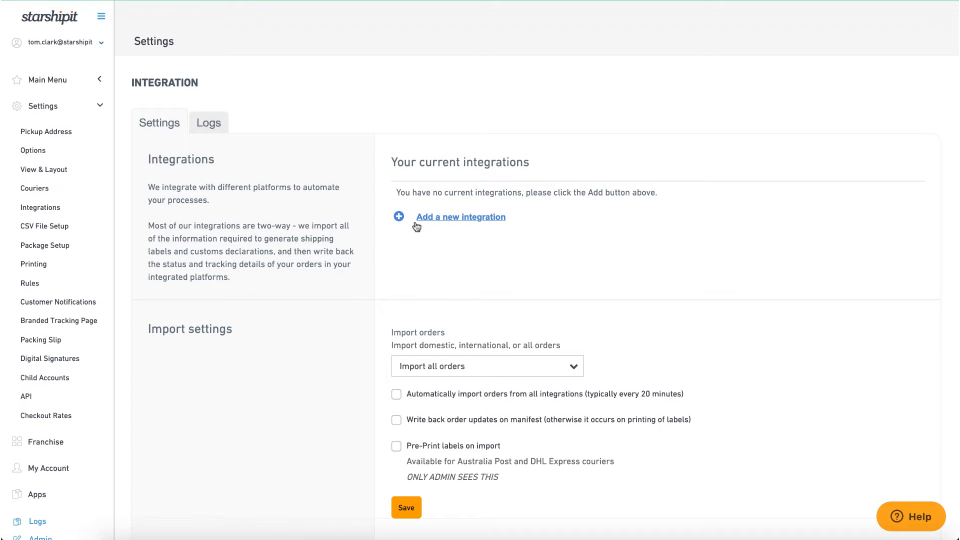
pyautogui.click(460, 217)
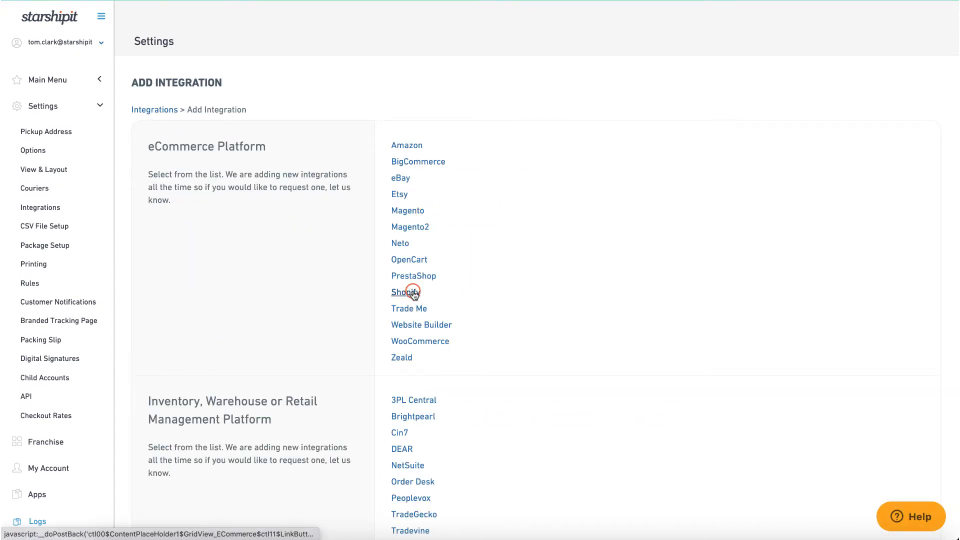
pyautogui.click(405, 292)
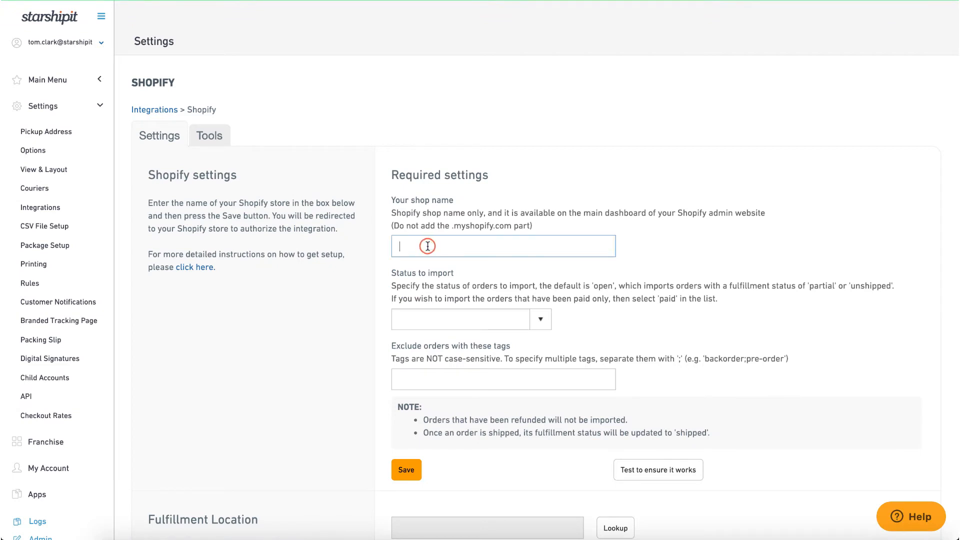
# Enter shop name 'starshipit-test-integration', import 'open' orders, exclude tag 'pre-order', and save
pyautogui.write('starshipit-test-integ')
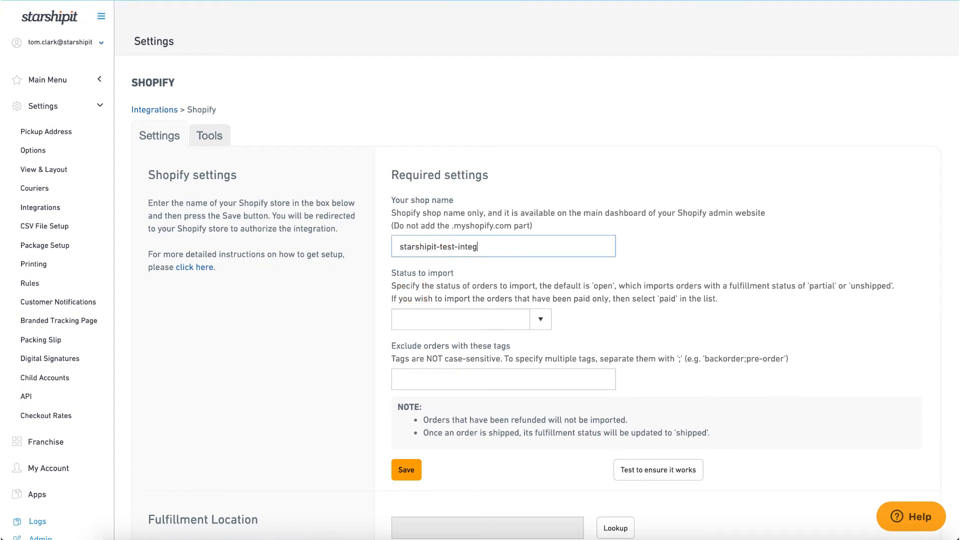
pyautogui.write('ration')
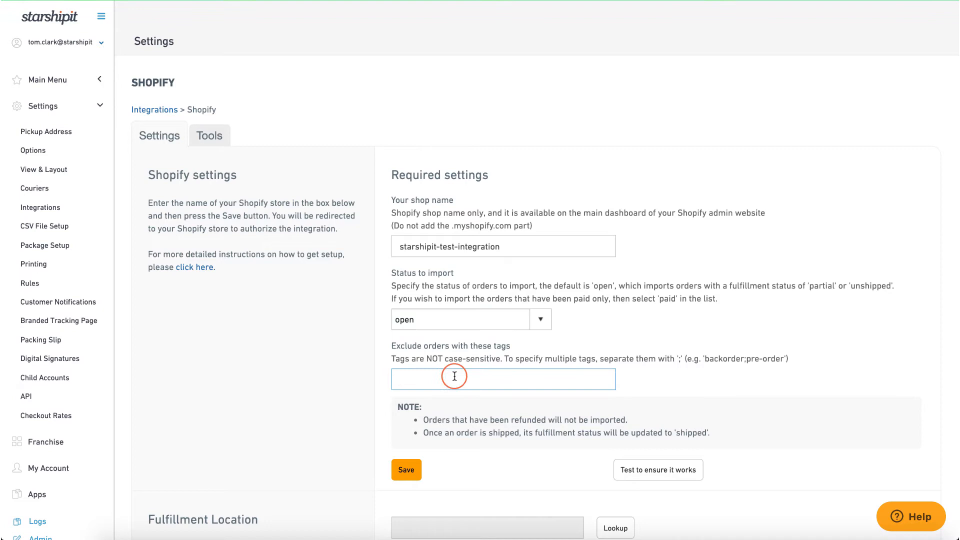
pyautogui.write('pre-order')
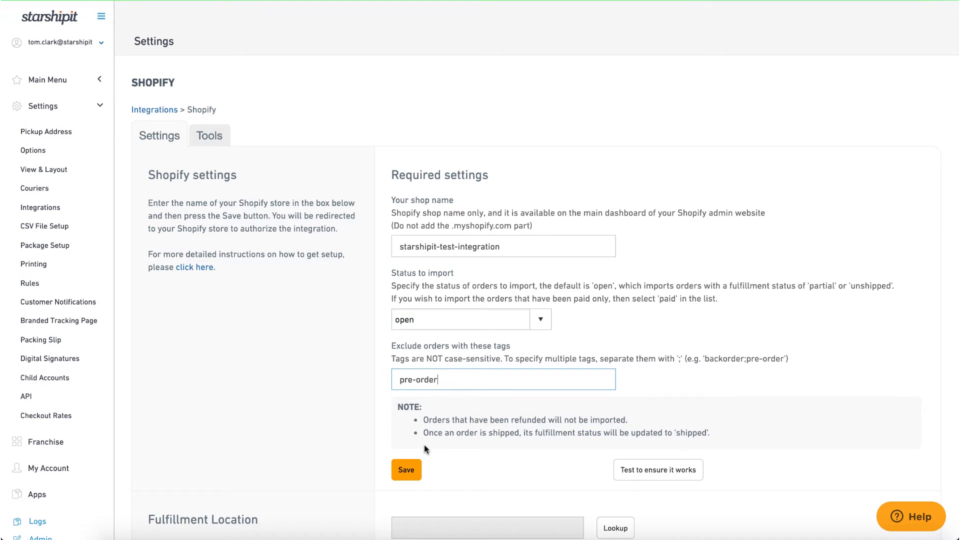
pyautogui.click(406, 470)
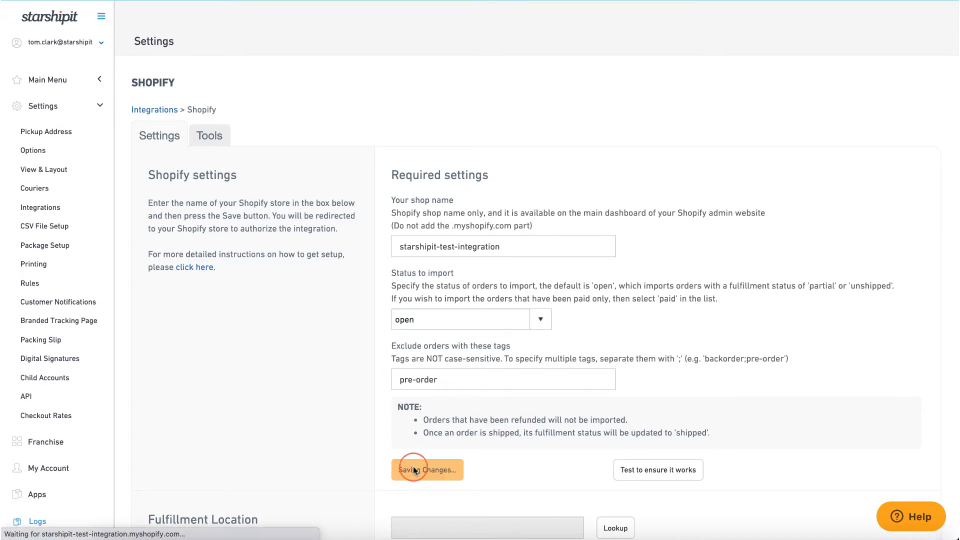
# Approve 'Install app' on Shopify and continue past Starshipit's login-completed page
pyautogui.click(427, 470)
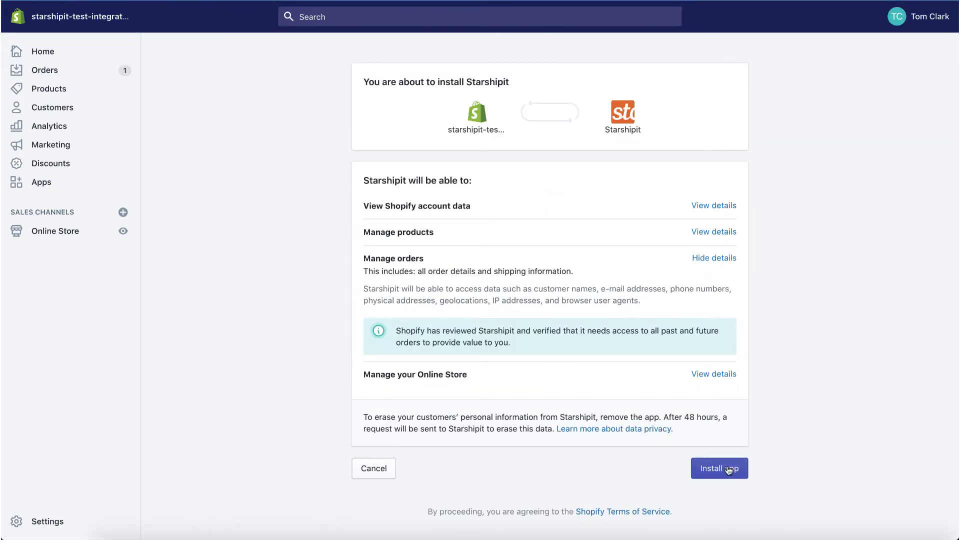
pyautogui.click(719, 468)
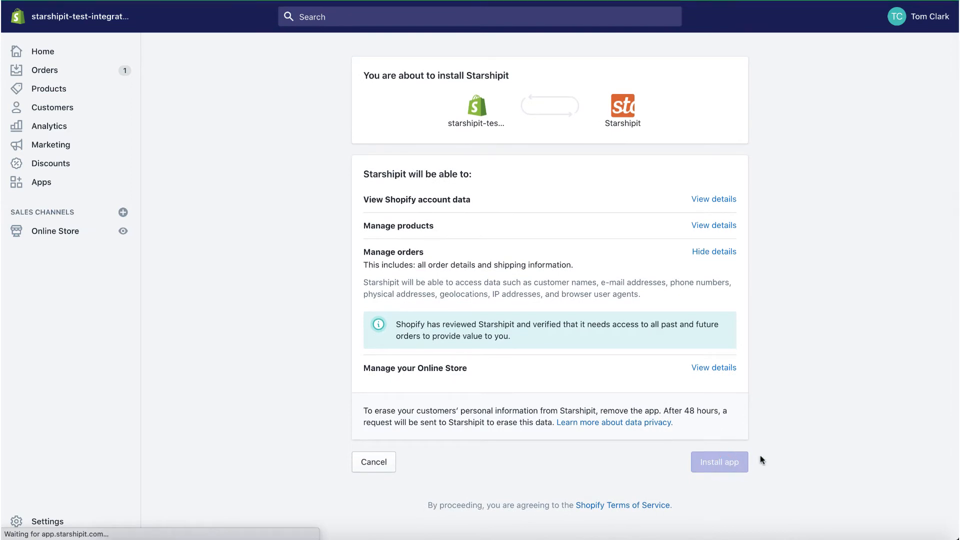
pyautogui.click(719, 462)
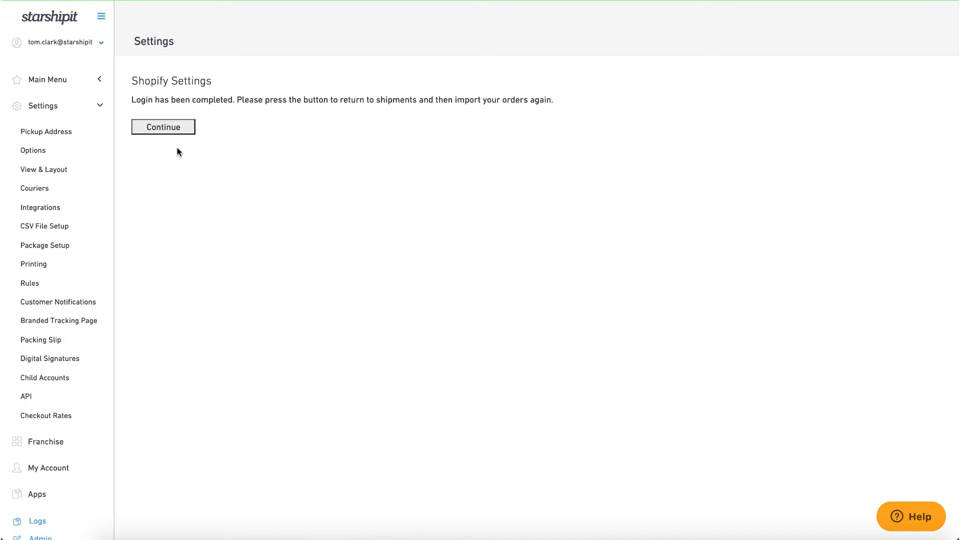
pyautogui.click(163, 127)
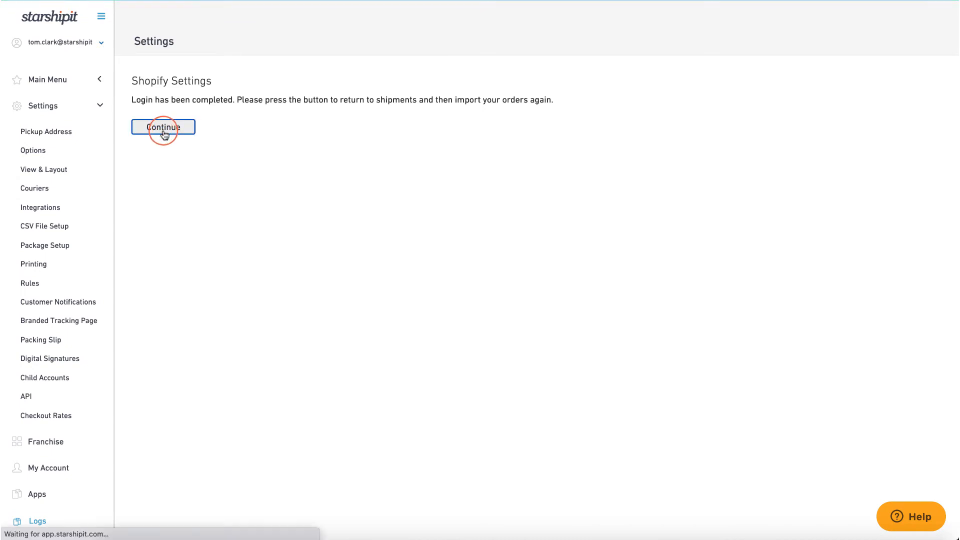
# Reopen the saved Shopify integration from Settings > Integrations
pyautogui.click(163, 127)
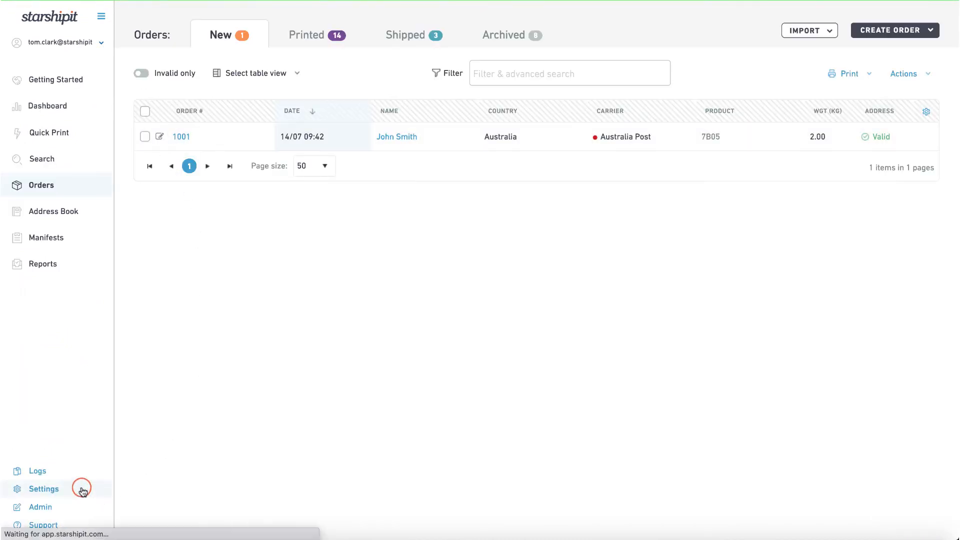
pyautogui.click(43, 489)
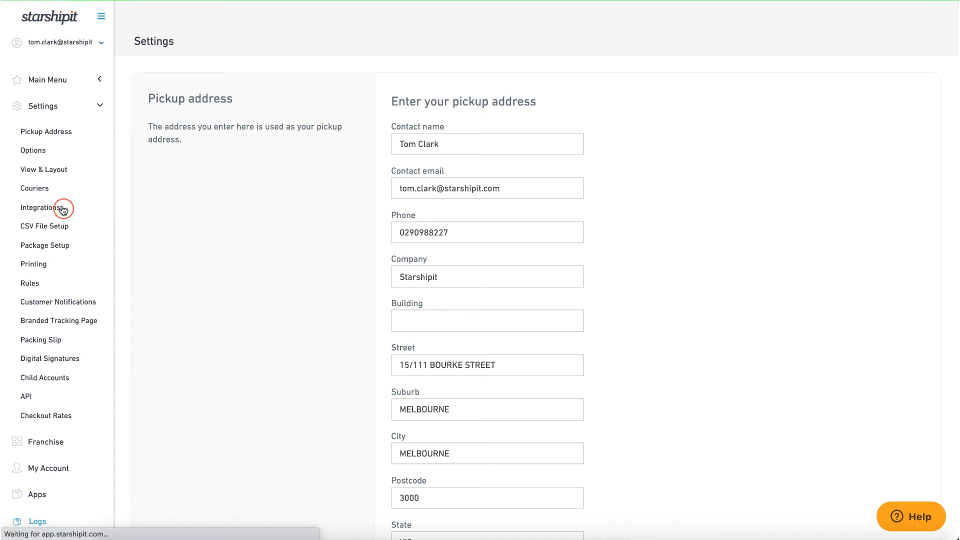
pyautogui.click(40, 207)
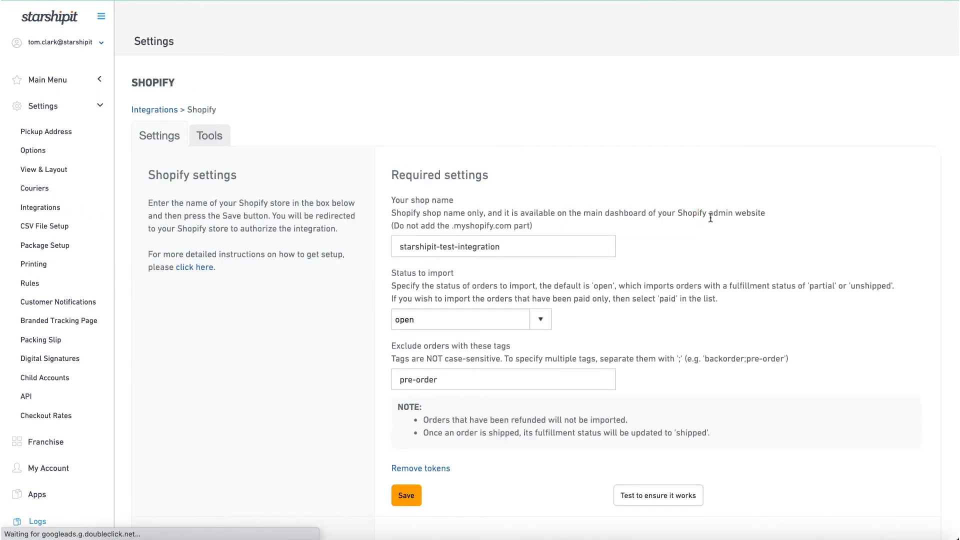
pyautogui.scroll(-3)
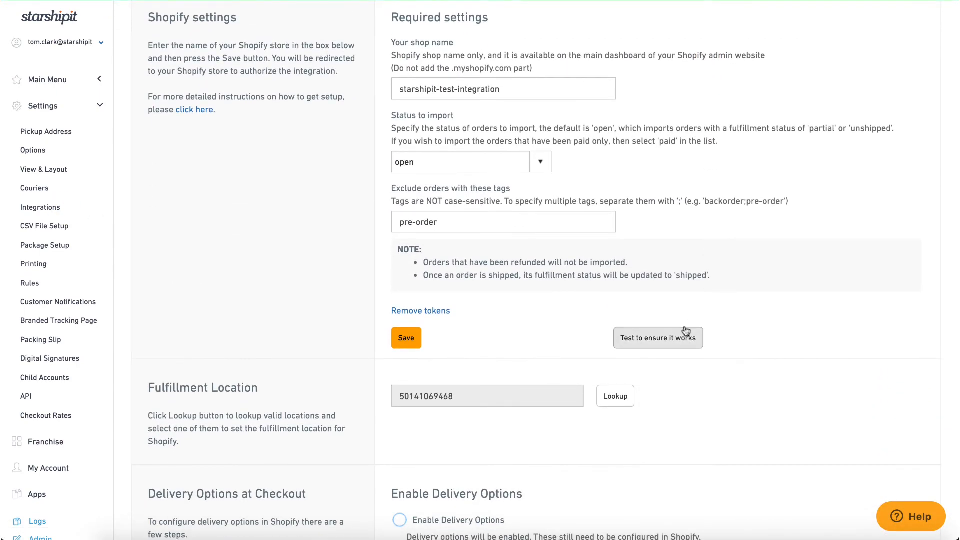
# Run the connection test to get 'Successful' and reveal the Advanced settings section
pyautogui.click(658, 337)
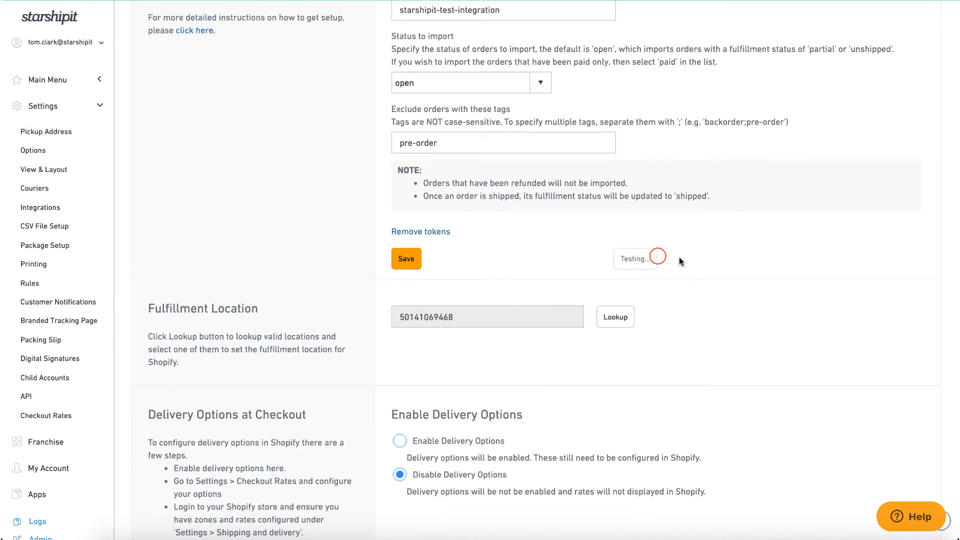
pyautogui.click(658, 258)
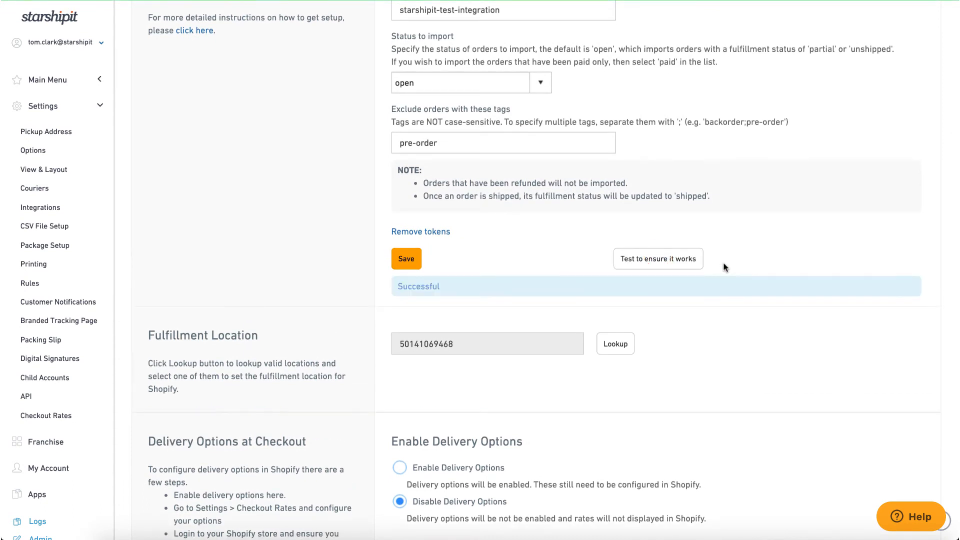
pyautogui.scroll(-3)
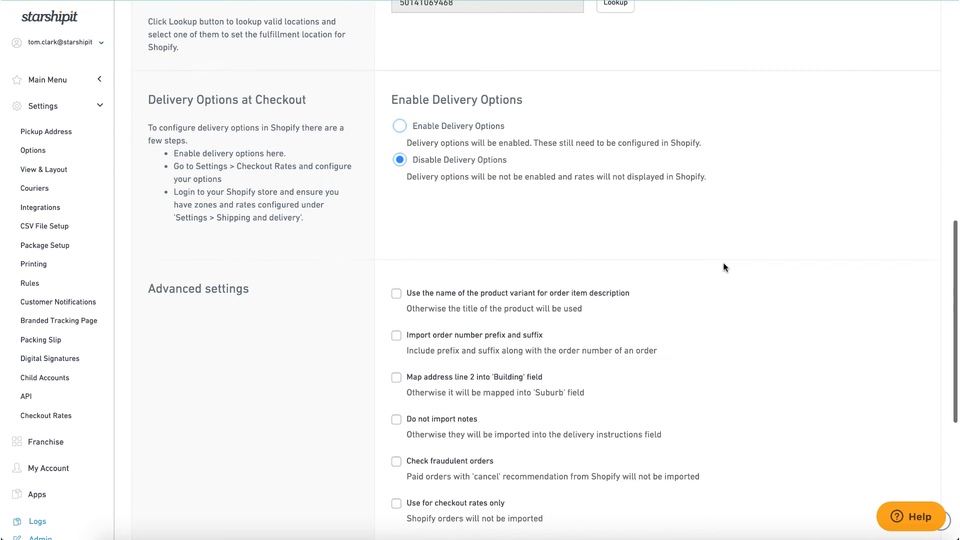
pyautogui.scroll(-3)
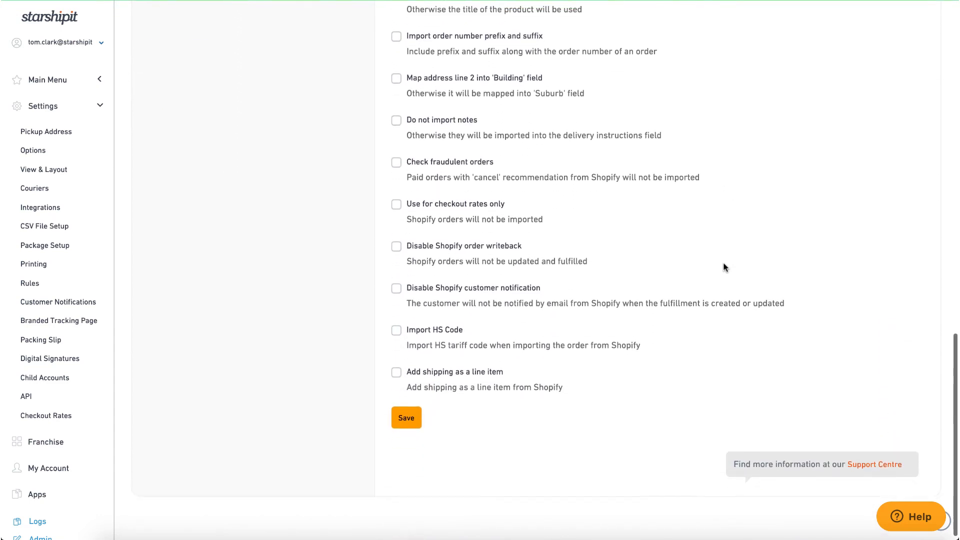